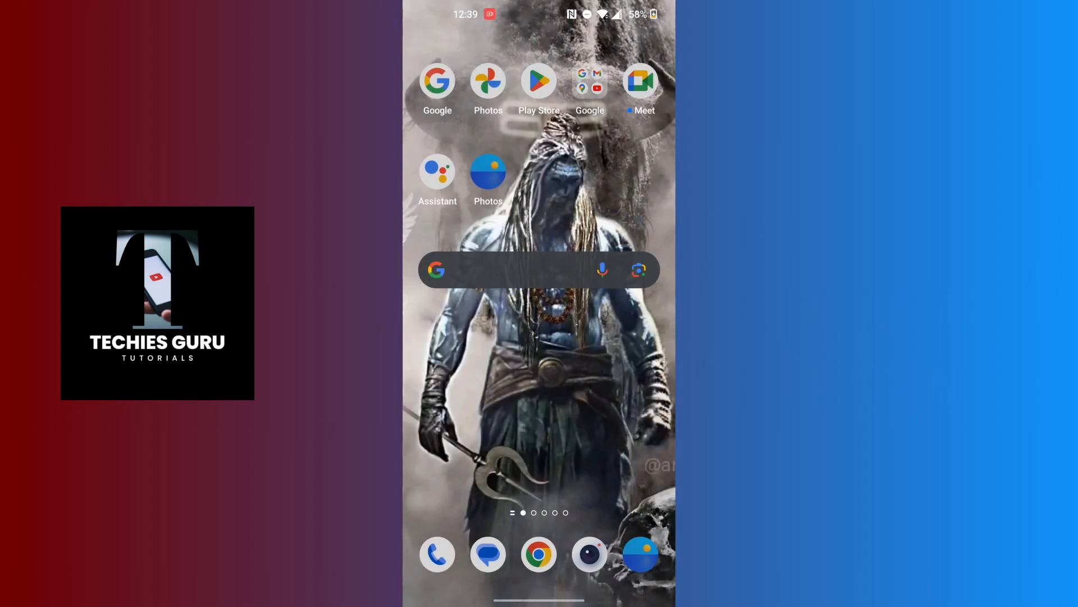
# Step: Launch Google Maps from the Google apps folder on the home screen
pyautogui.click(589, 80)
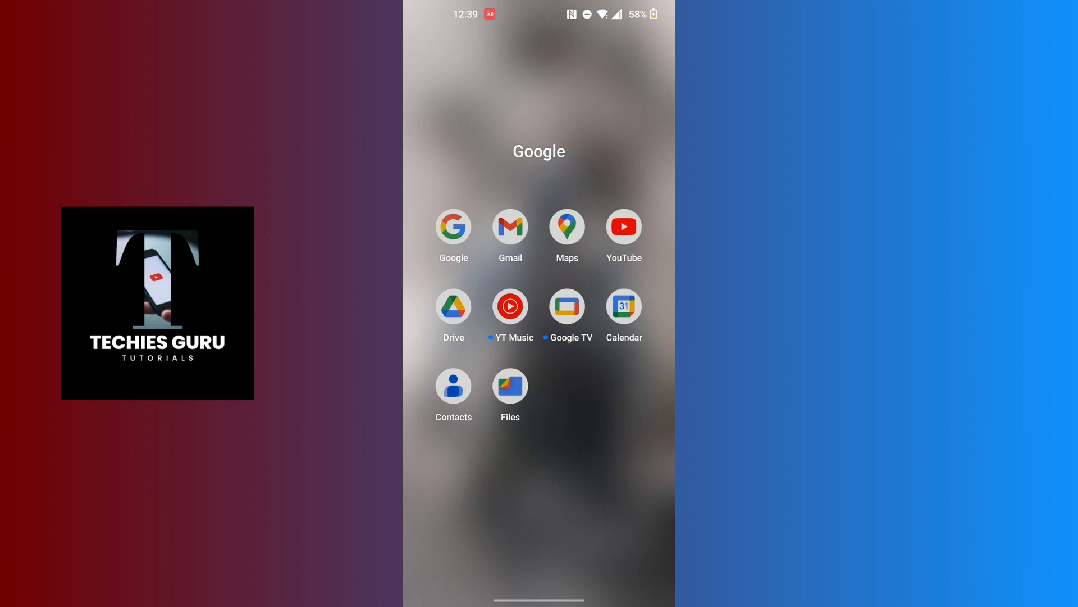
pyautogui.click(567, 228)
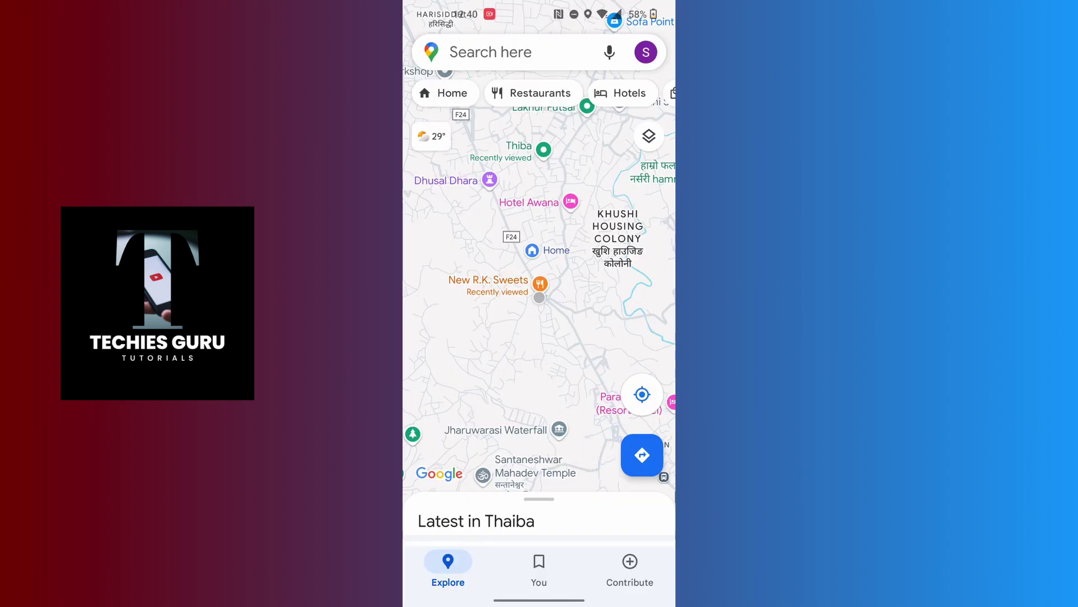
# Step: Open the profile avatar menu, close it, and reopen it to show Settings
pyautogui.click(540, 296)
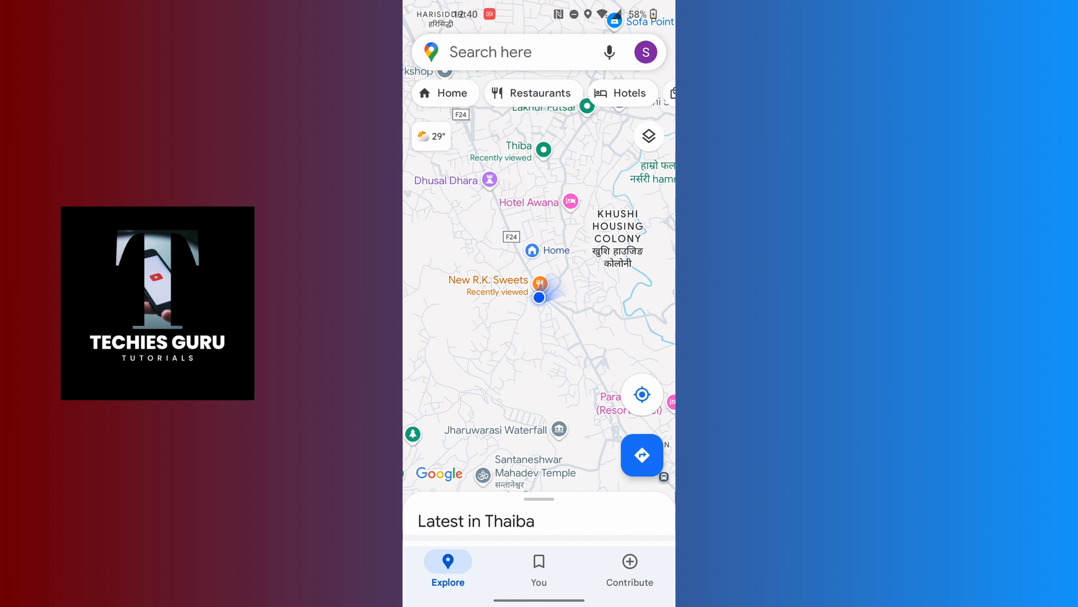
pyautogui.click(645, 52)
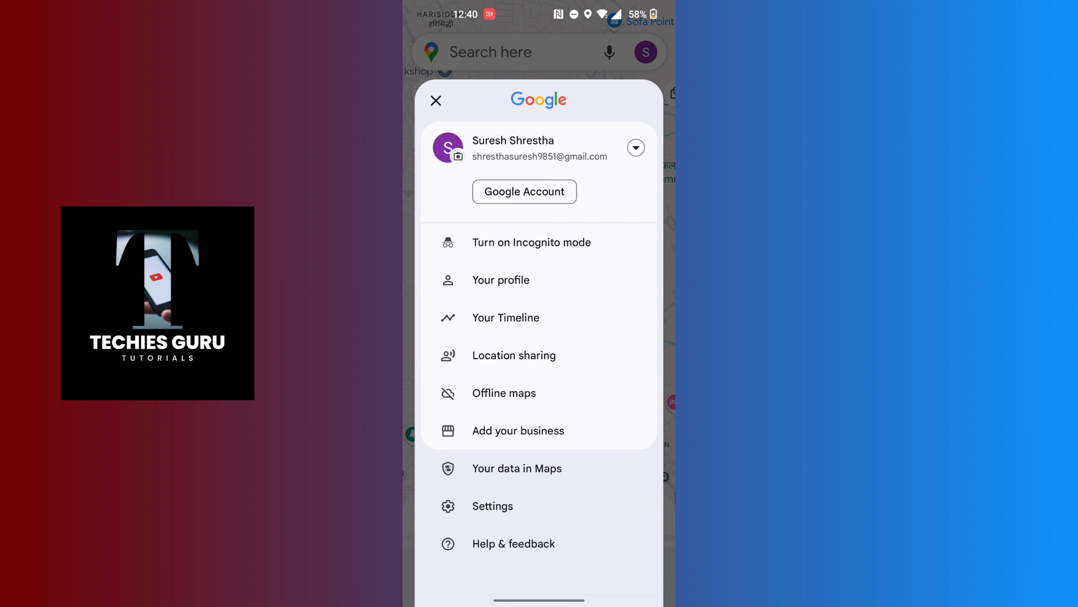
pyautogui.scroll(3)
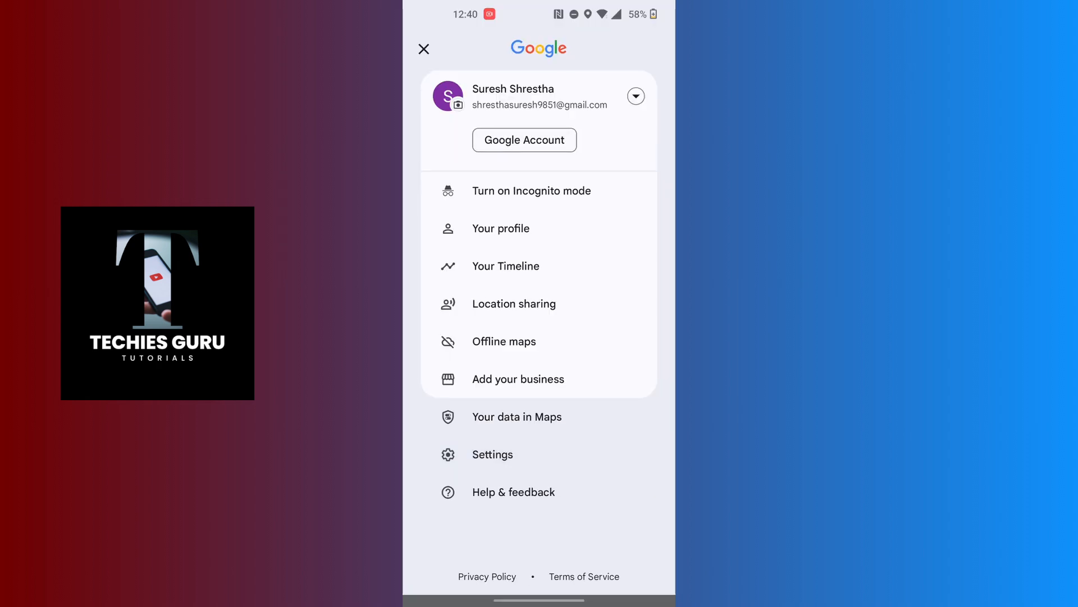
pyautogui.click(423, 49)
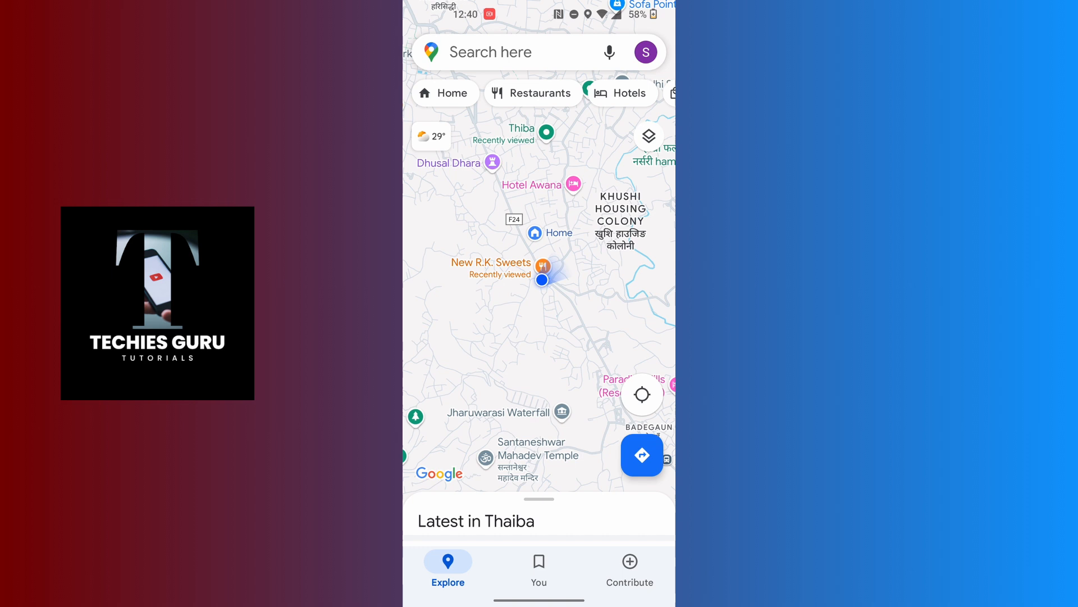
pyautogui.click(644, 52)
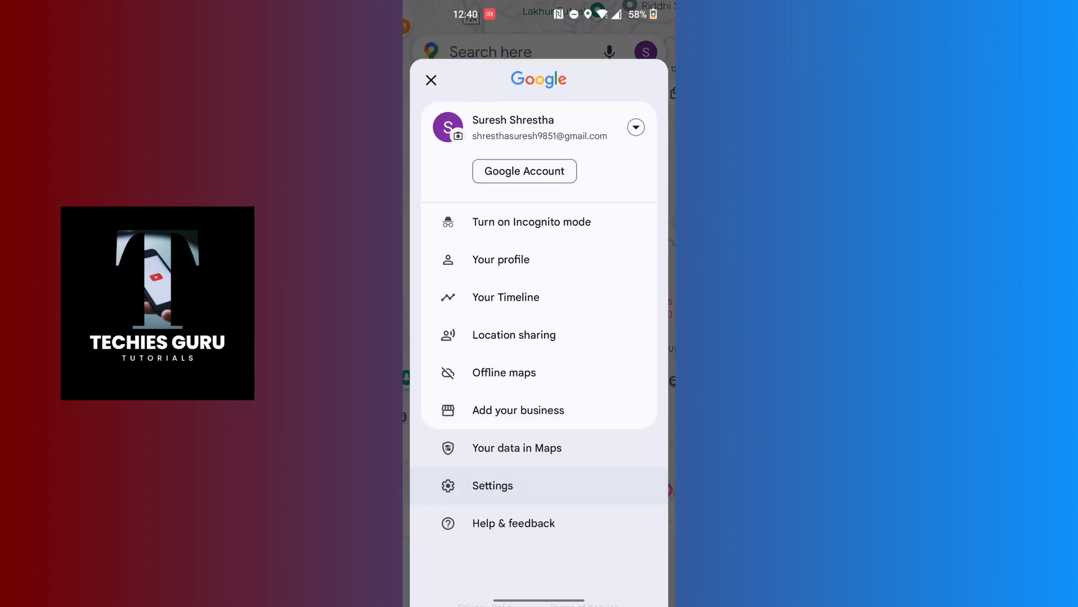
# Step: Go to Settings > App language to show the language list
pyautogui.click(431, 80)
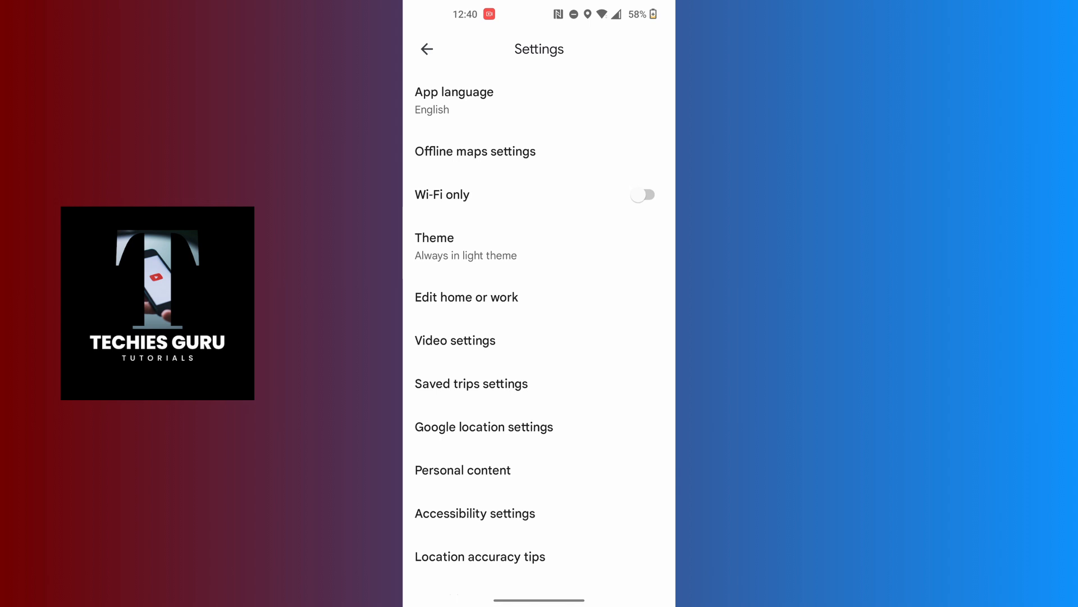
pyautogui.click(453, 101)
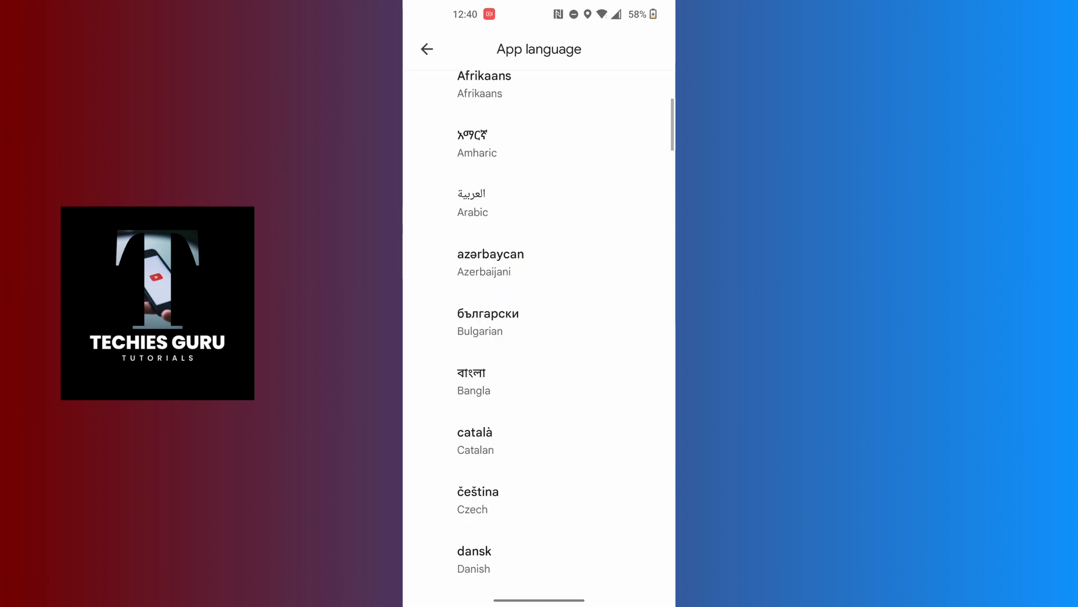
# Step: Browse the App language list and select Filipino, prompting a restart confirmation
pyautogui.scroll(-3)
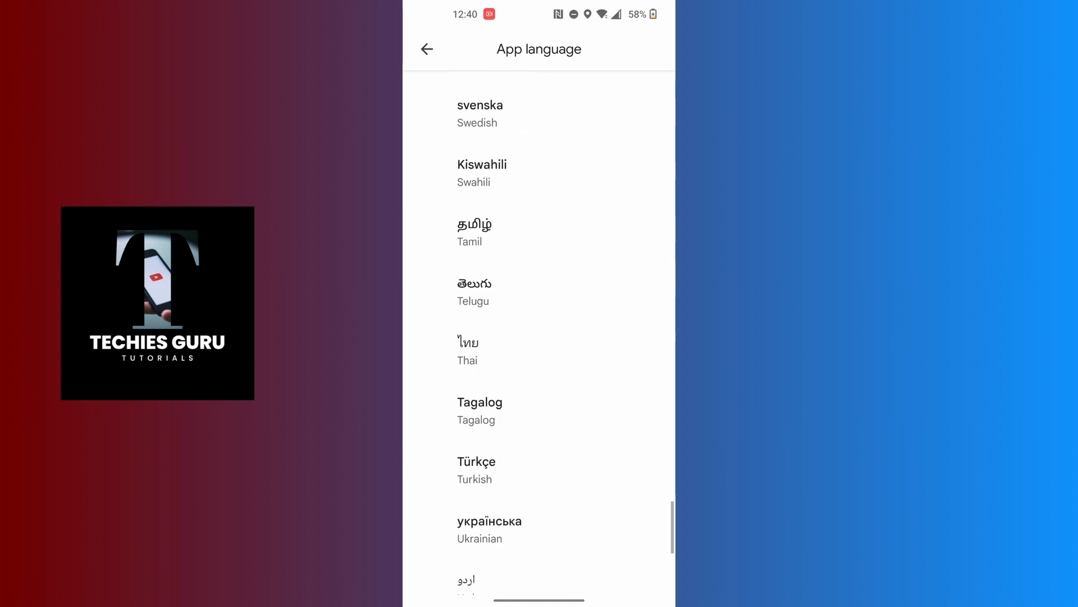
pyautogui.scroll(-3)
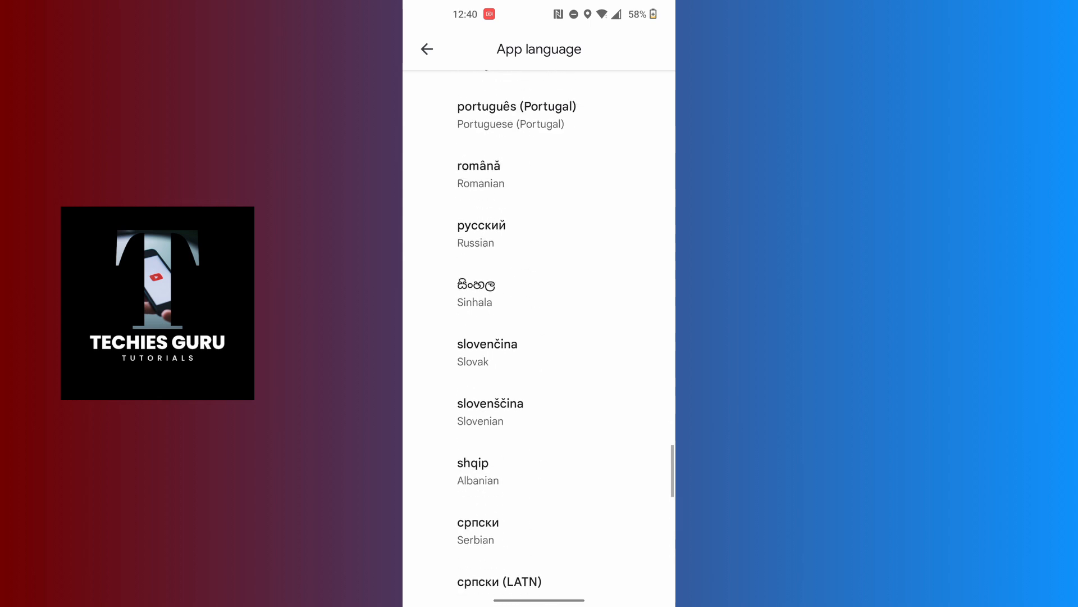
pyautogui.scroll(3)
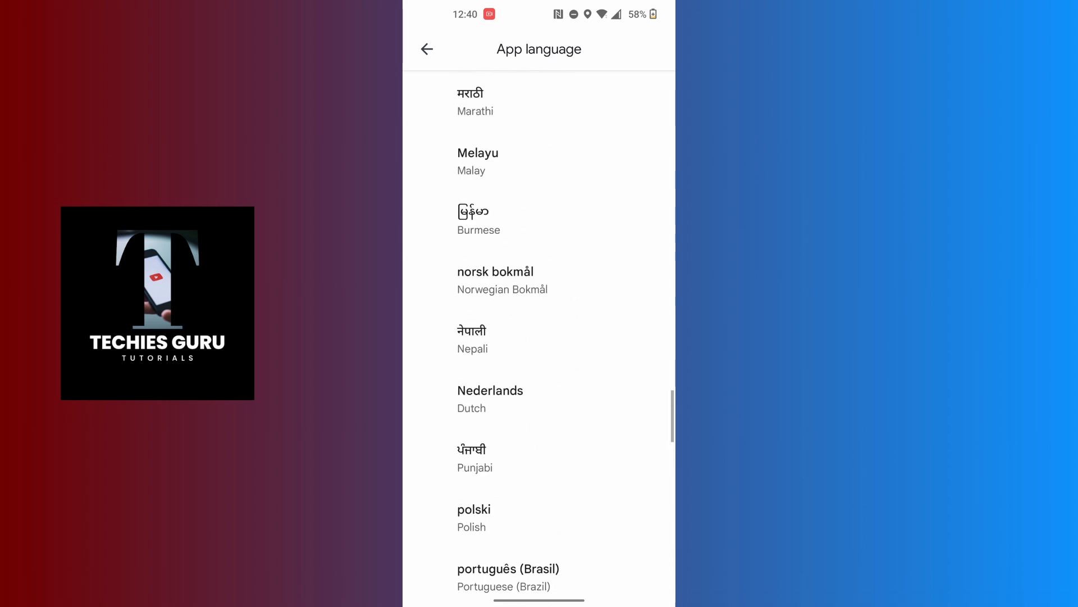
pyautogui.scroll(3)
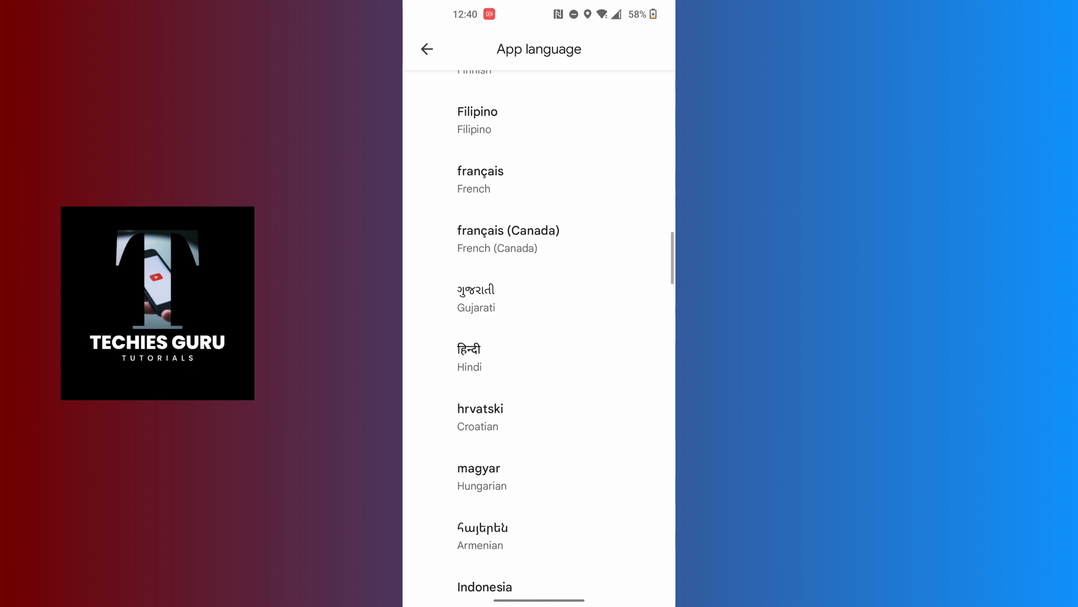
pyautogui.click(479, 476)
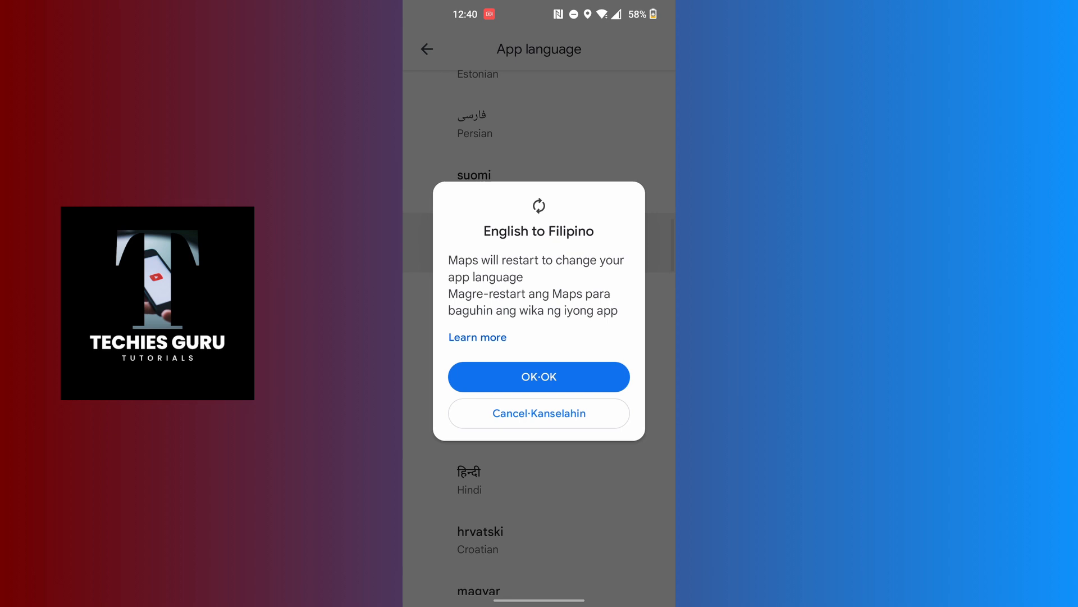
# Step: Cancel the Filipino switch, then select and cancel español (México), keeping English
pyautogui.click(539, 413)
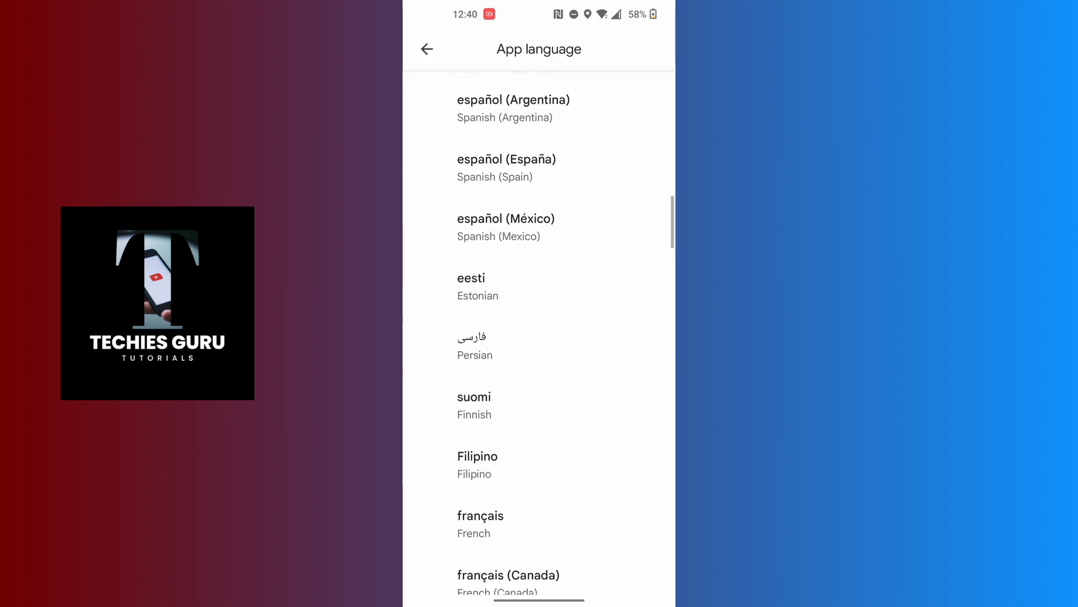
pyautogui.click(506, 226)
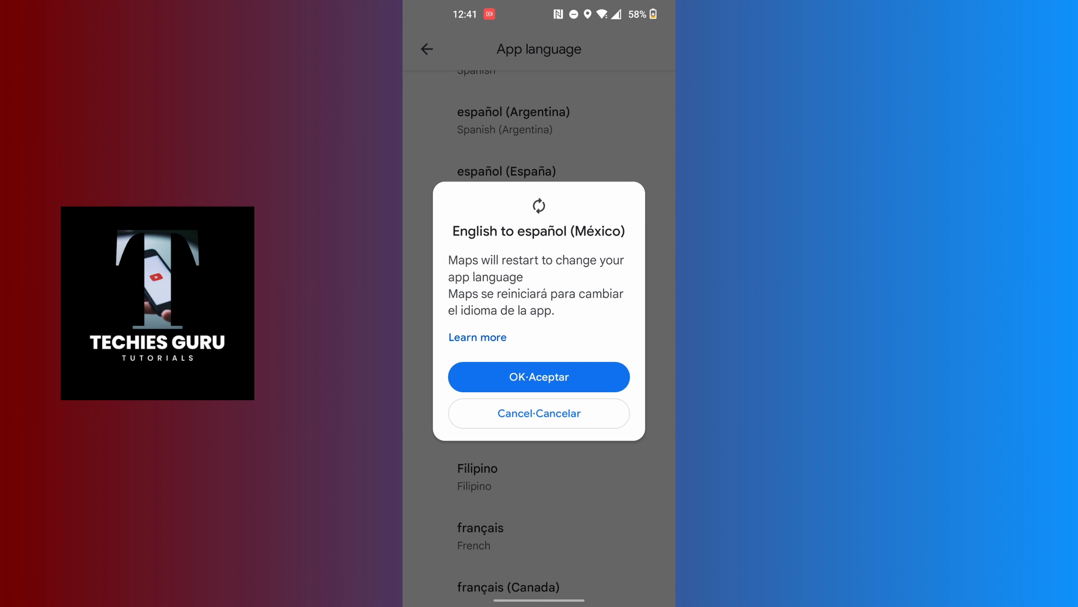
pyautogui.click(539, 376)
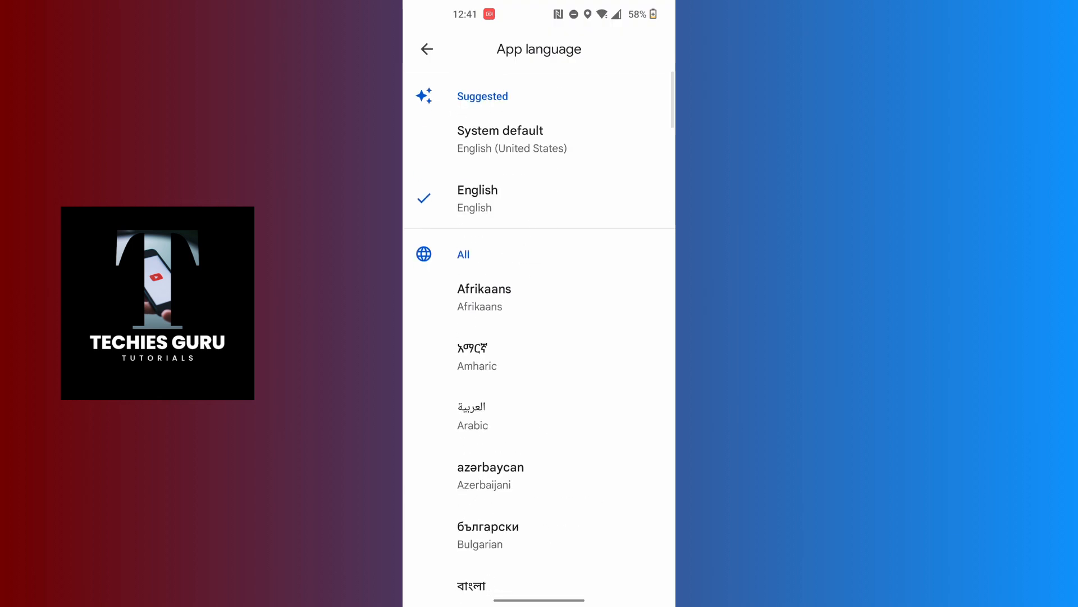
# Step: Select System default under Suggested and confirm OK to restart Maps
pyautogui.scroll(3)
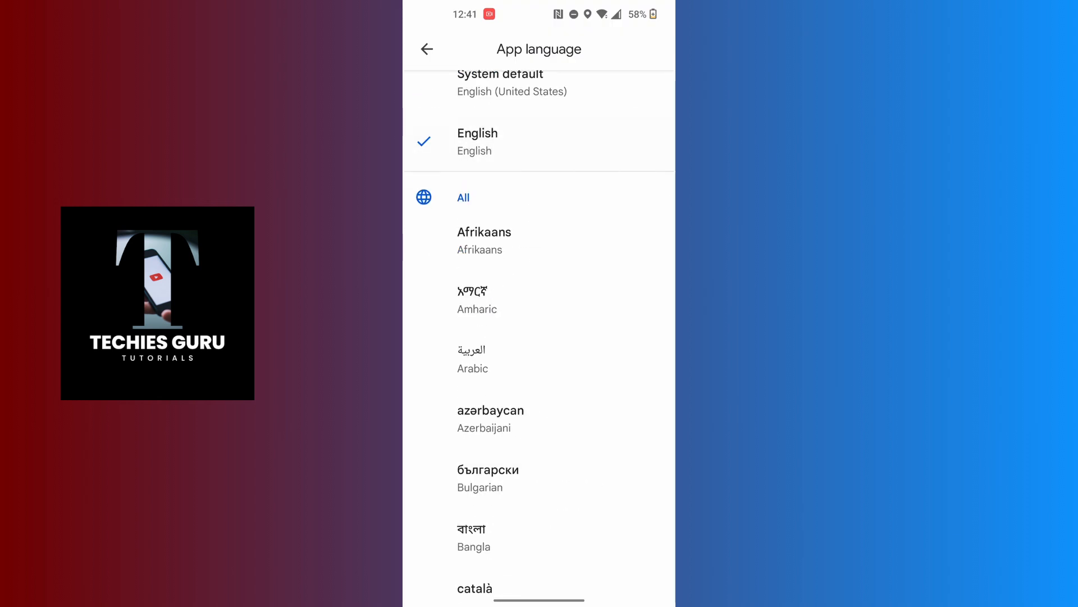
pyautogui.click(511, 83)
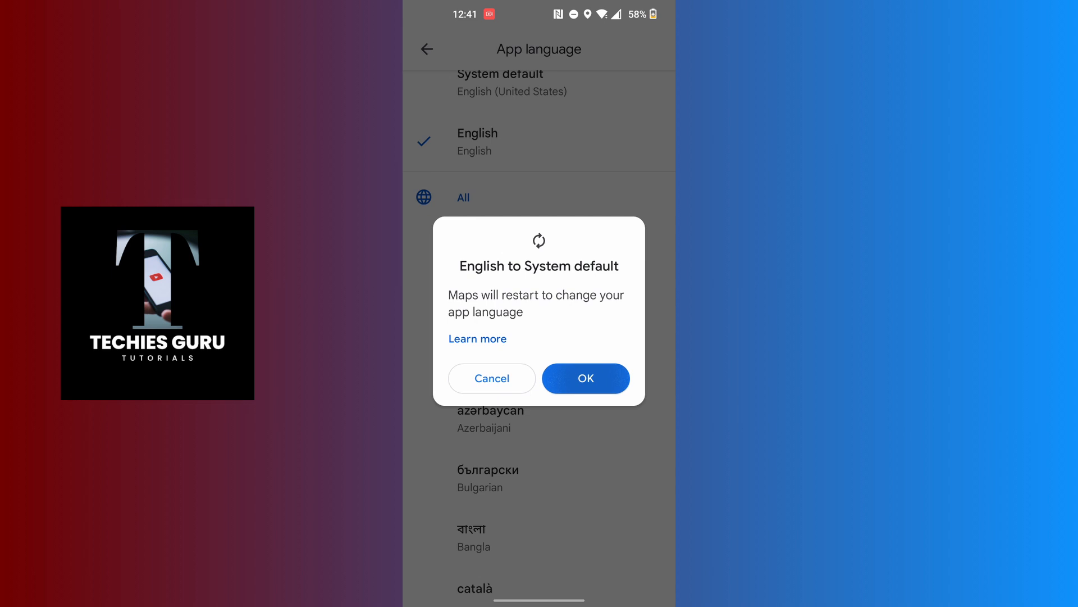
pyautogui.click(585, 378)
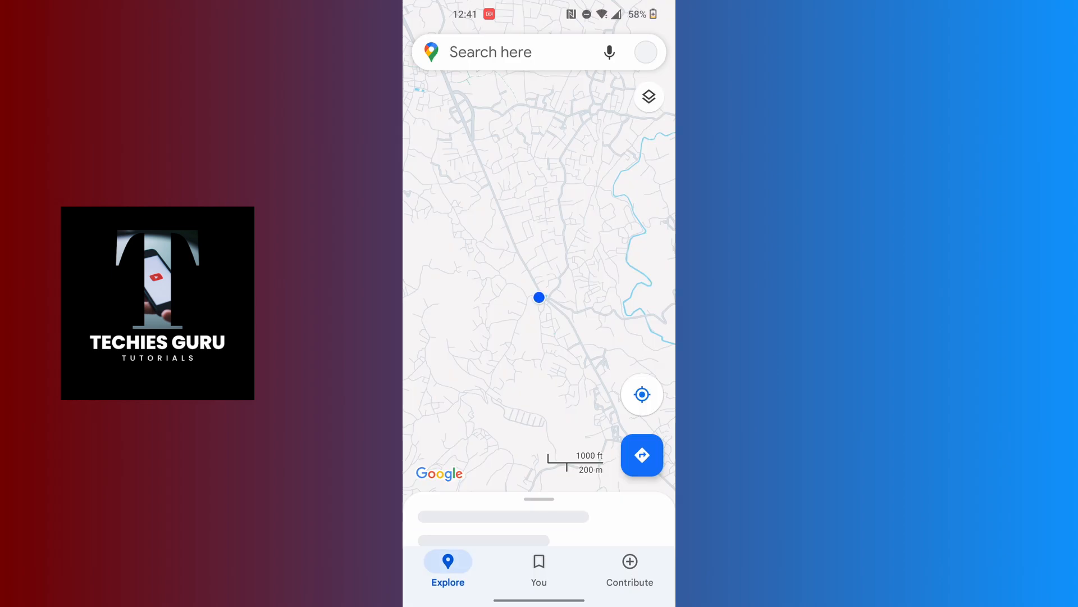